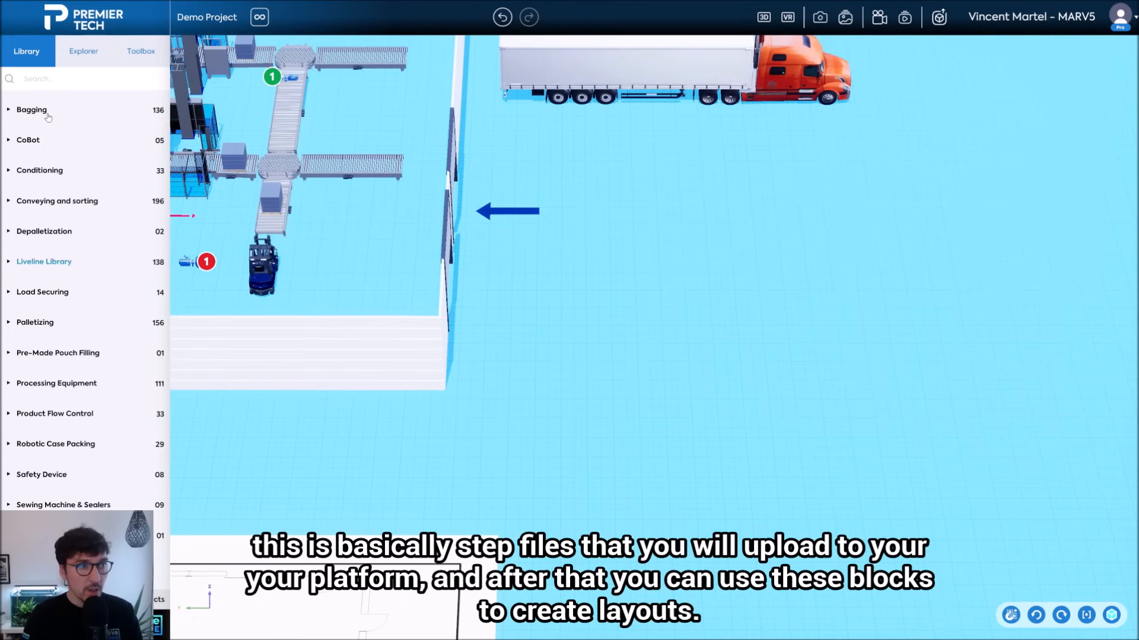
- Find FSH-1200-N under Bagging, place it in the layout, then search 'cf-' for a CF-1224 conveyor
click(31, 109)
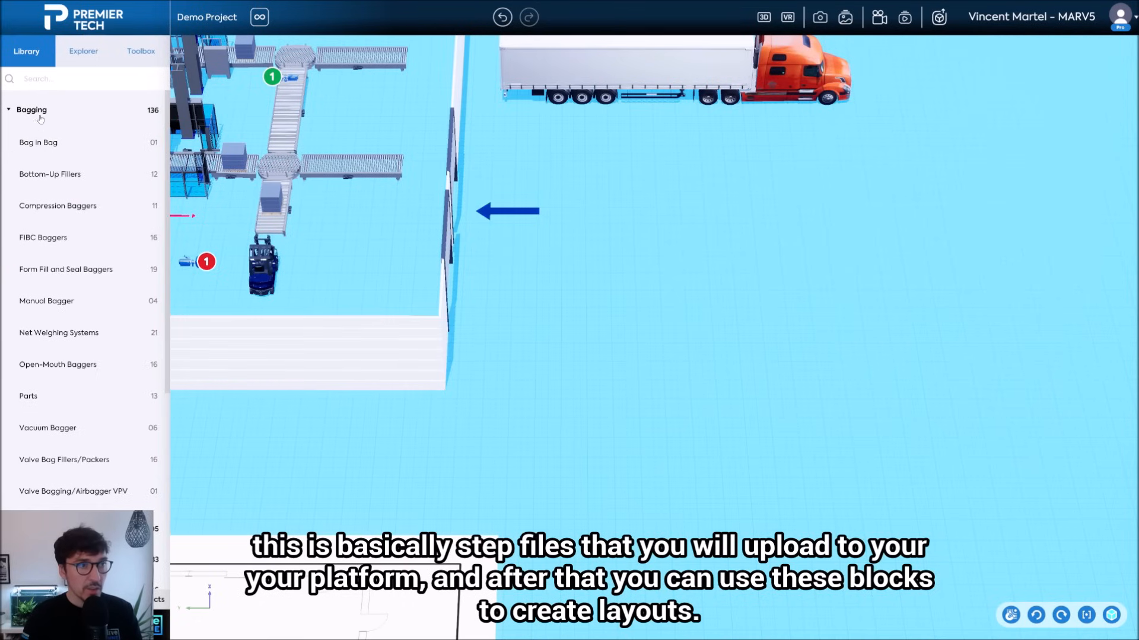
text(fsh)
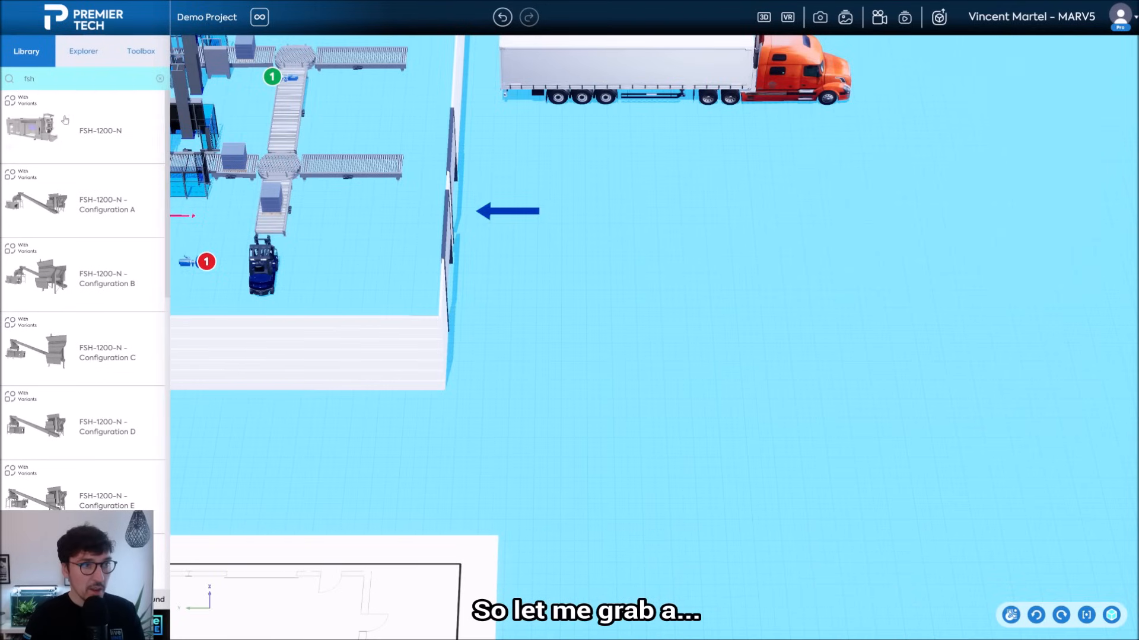
drag(31, 127, 617, 225)
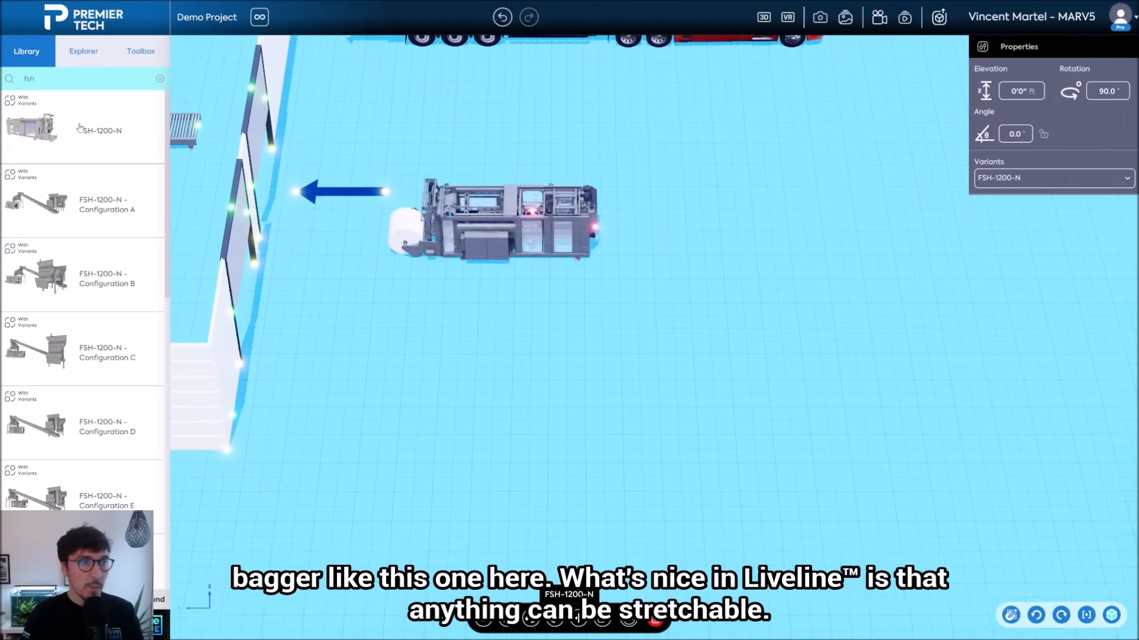
text(cf-)
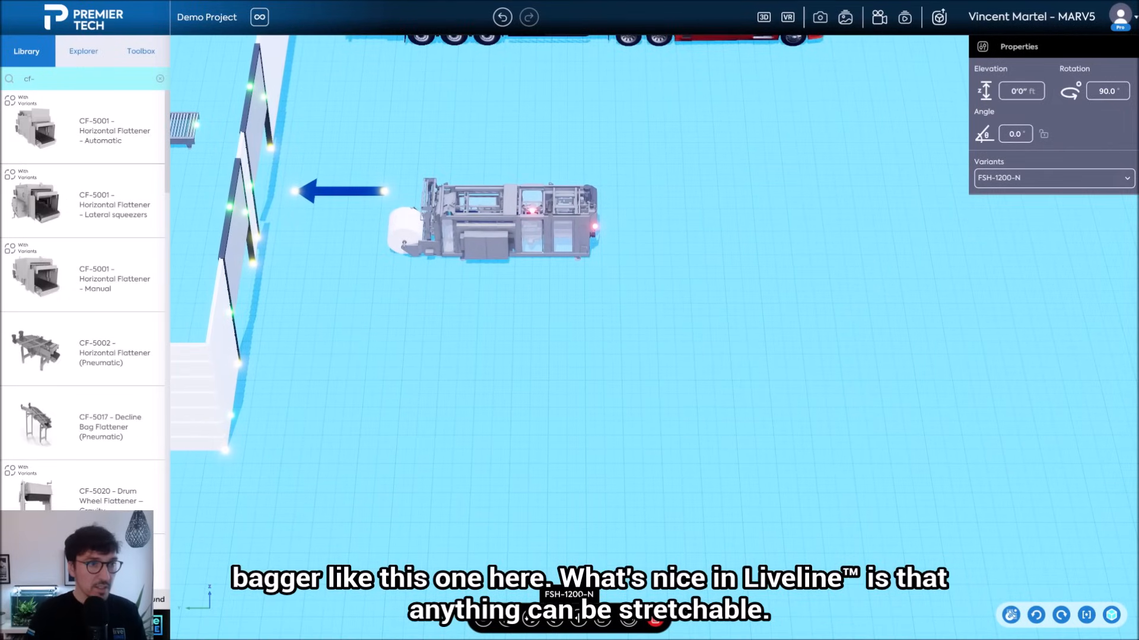
scroll(down, 3)
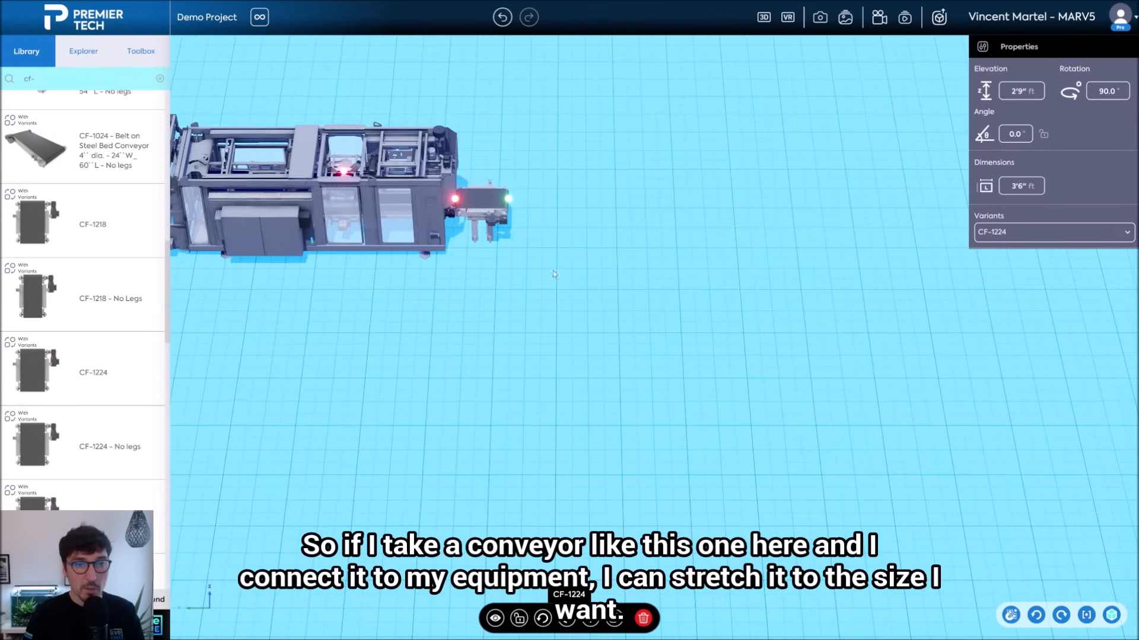
- Stretch the CF-1224 outfeed conveyor to a longer length by its end handle
drag(509, 212, 745, 203)
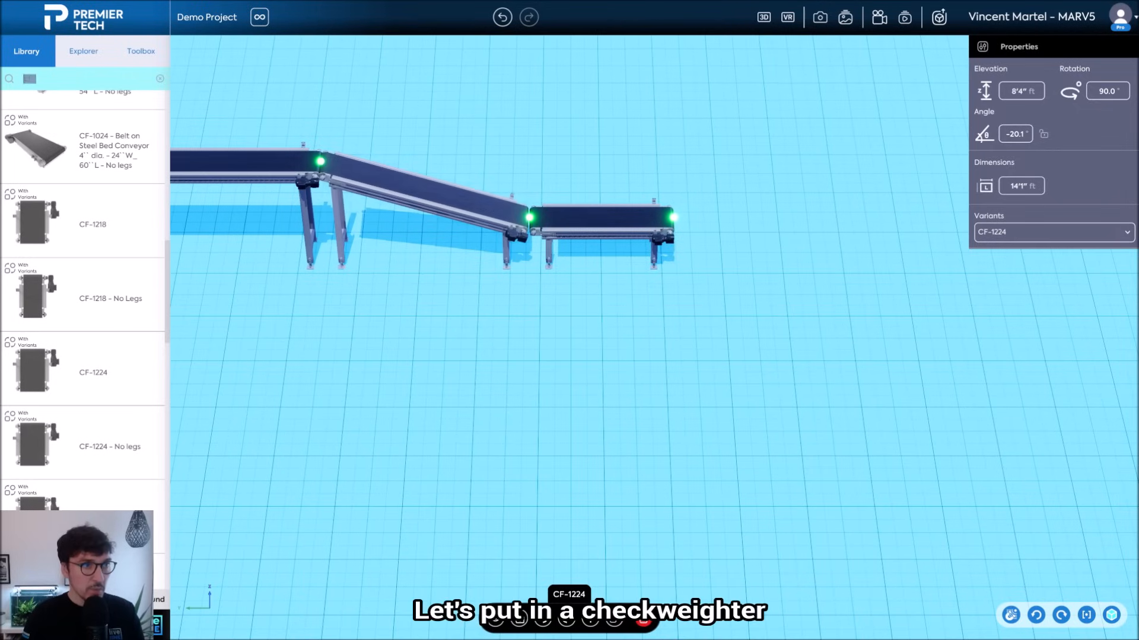
- Search 'check' for the checkweigher and detector, then 'rpl' for the following conveyors
text(check)
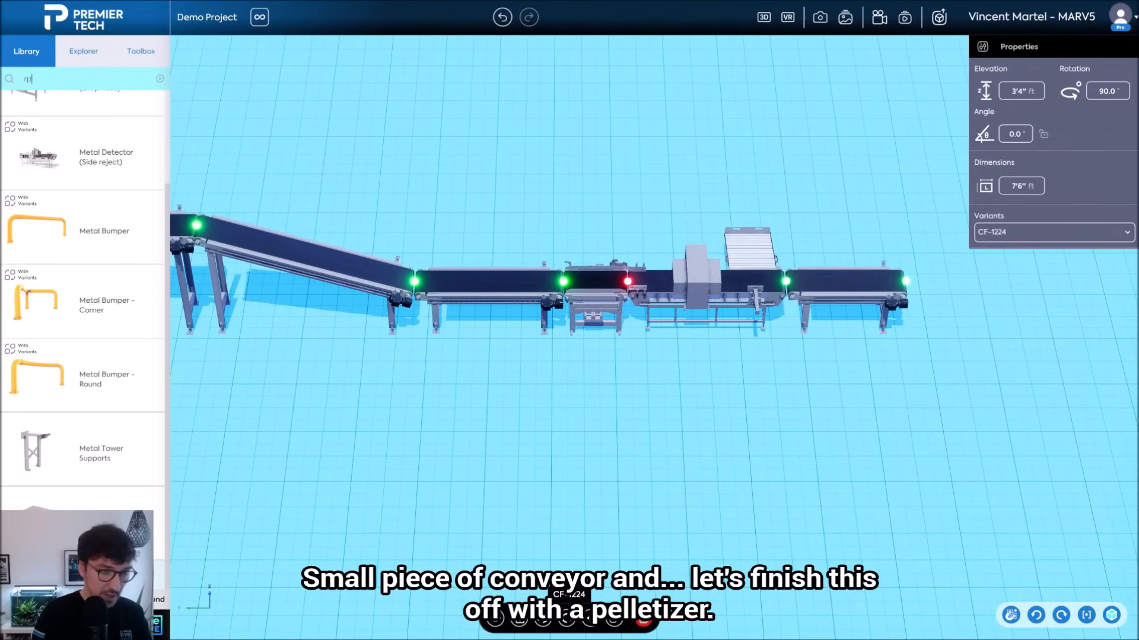
text(rpl)
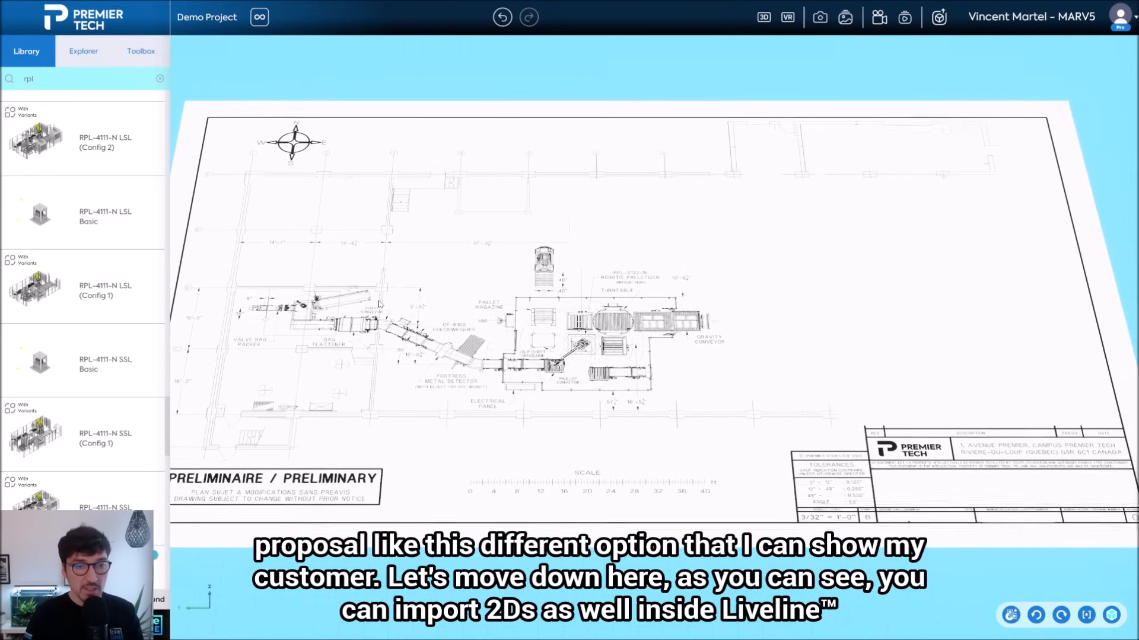
- Search 'wall', draw Flexible Wall segments along the plan outline, then search 'h-b' for beams
click(159, 79)
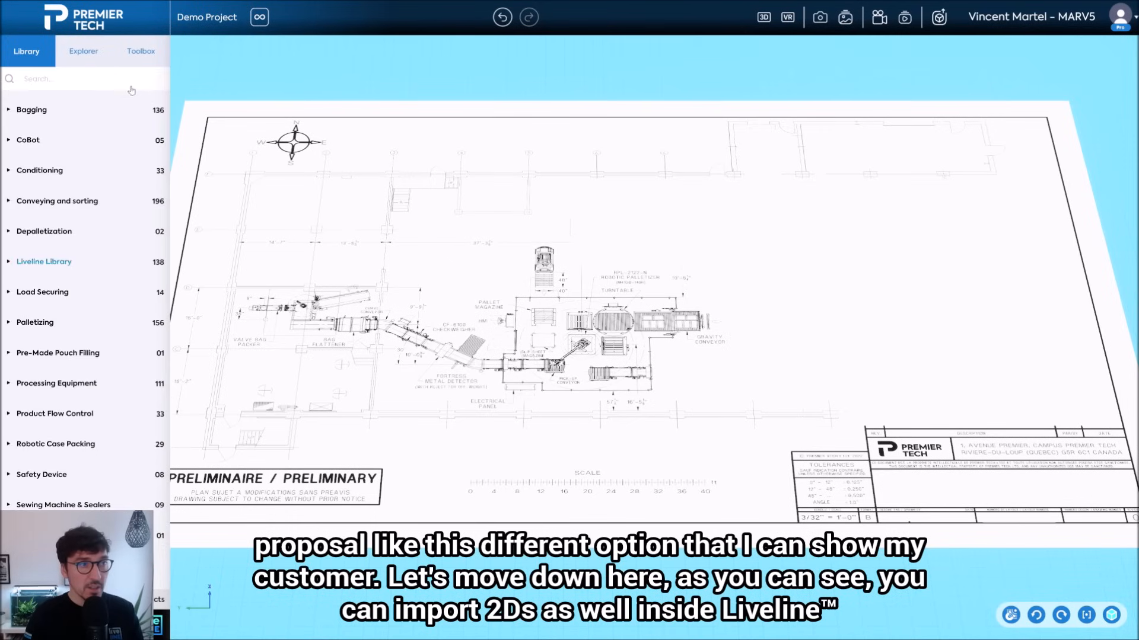
text(wall)
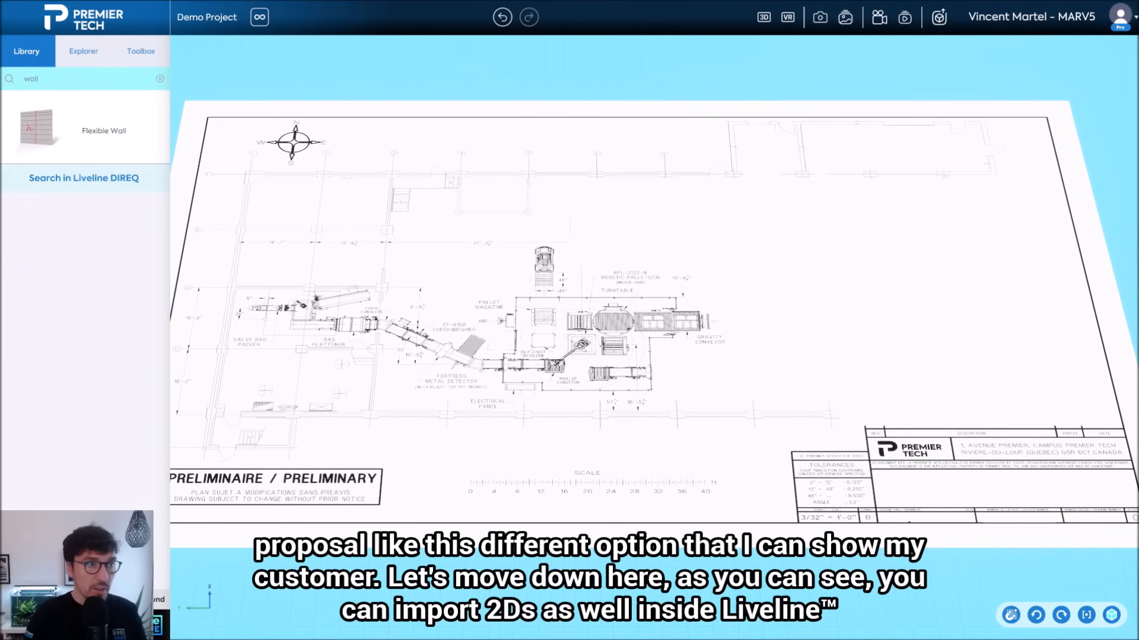
click(83, 125)
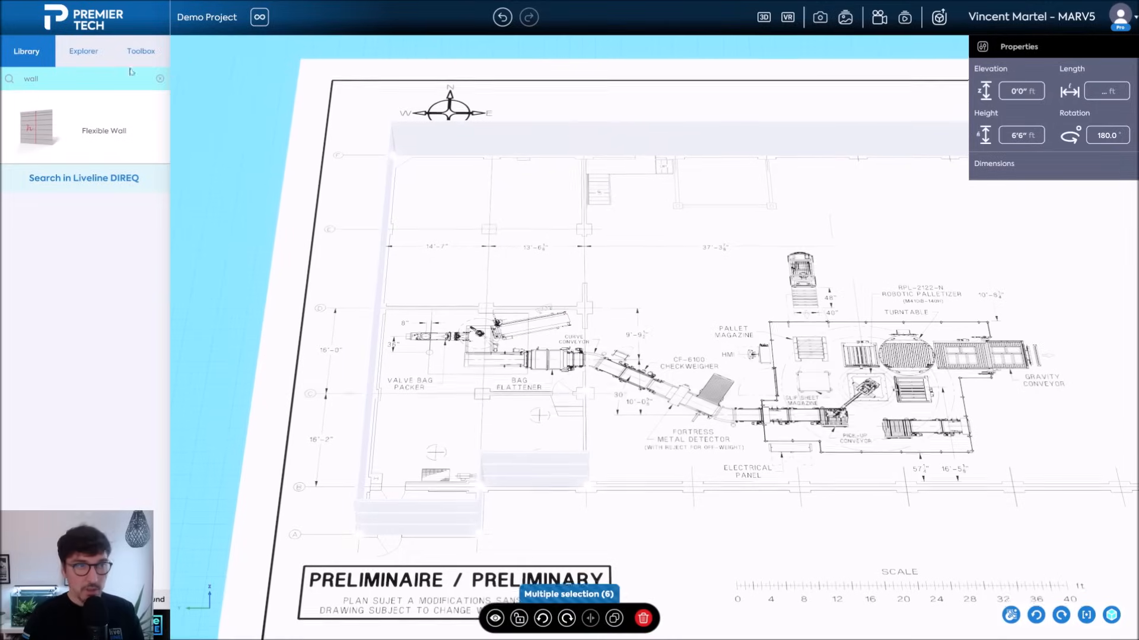
text(h-b)
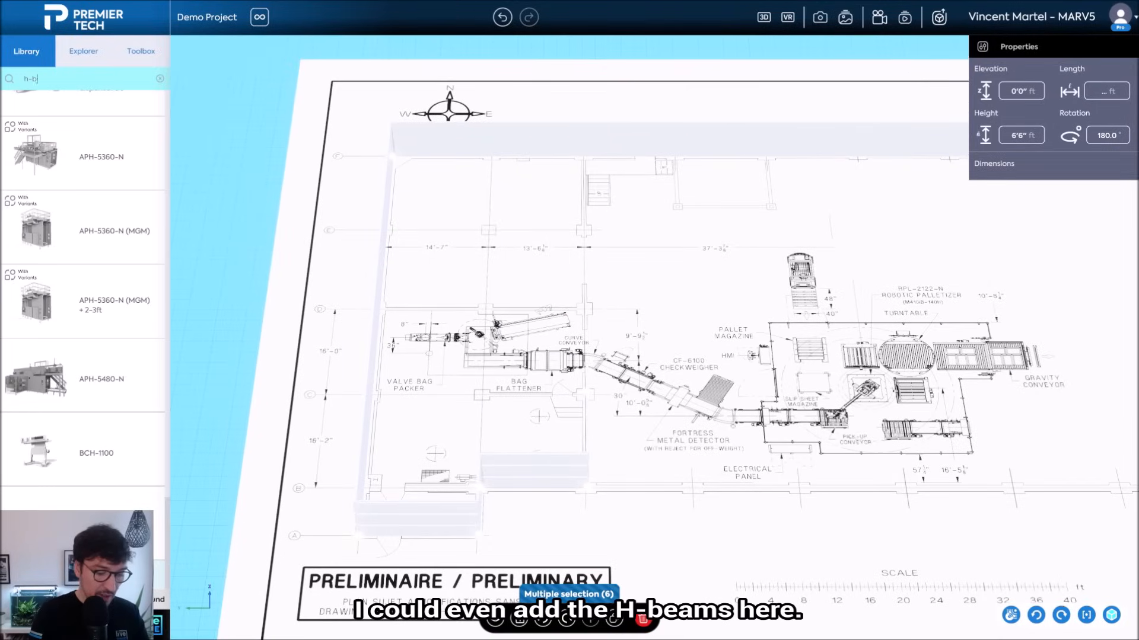
- Place an H-beam column from the results, then search 'fence' for the palletizer cell
click(107, 278)
text(turn)
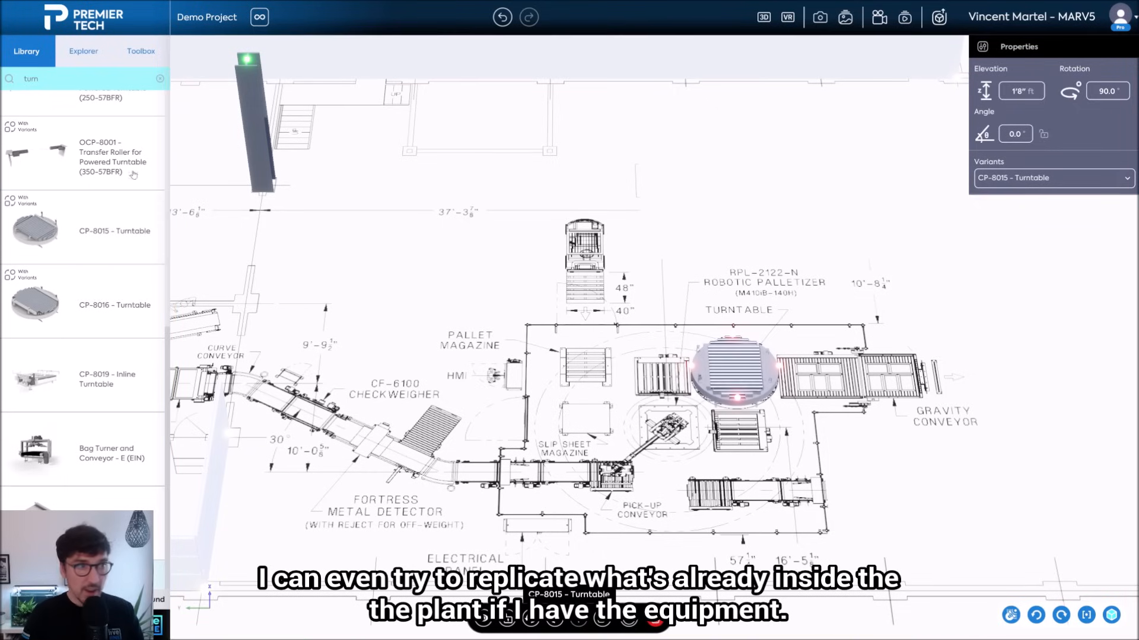
text(fence)
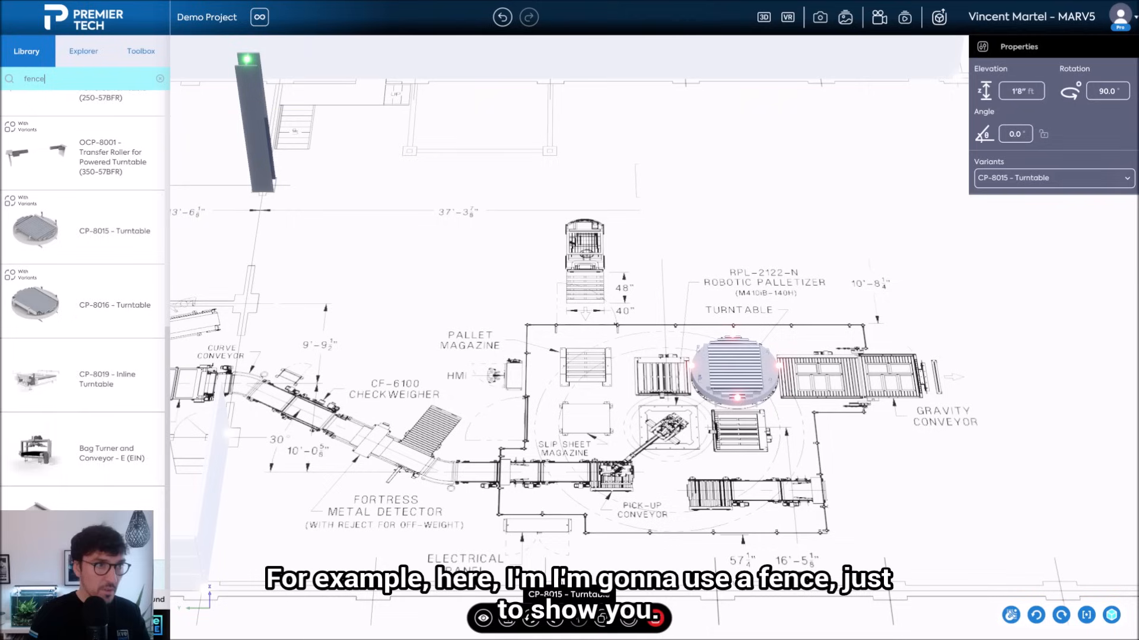
- Pick Fence - 1400mm panels for the palletizer cell, then search 'cp' for roller conveyors
scroll(down, 3)
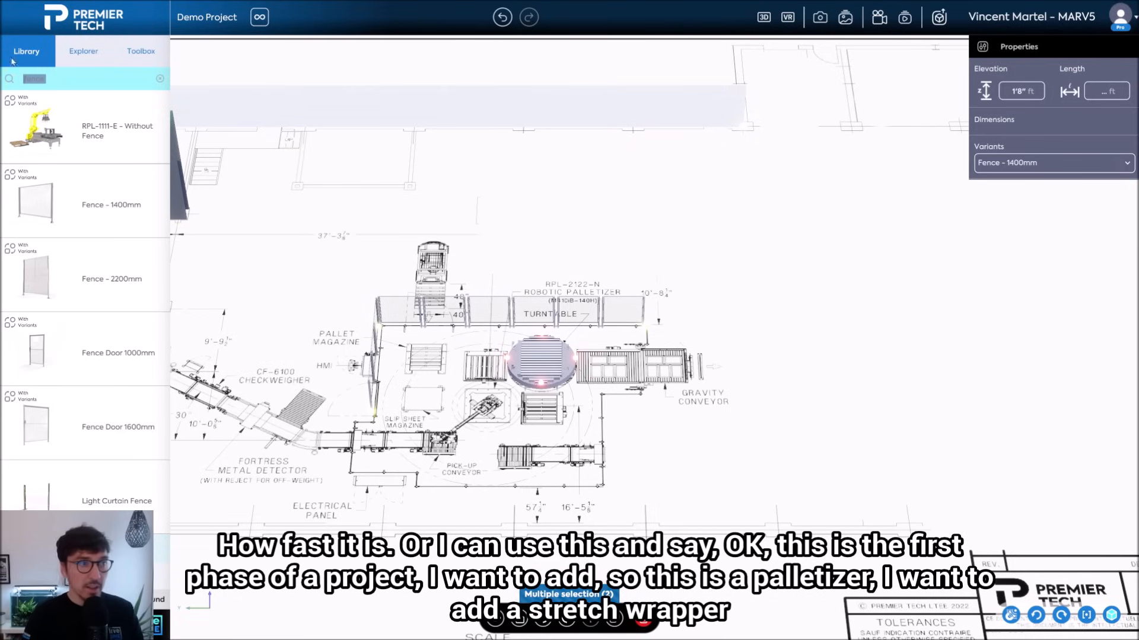
text(cp-2)
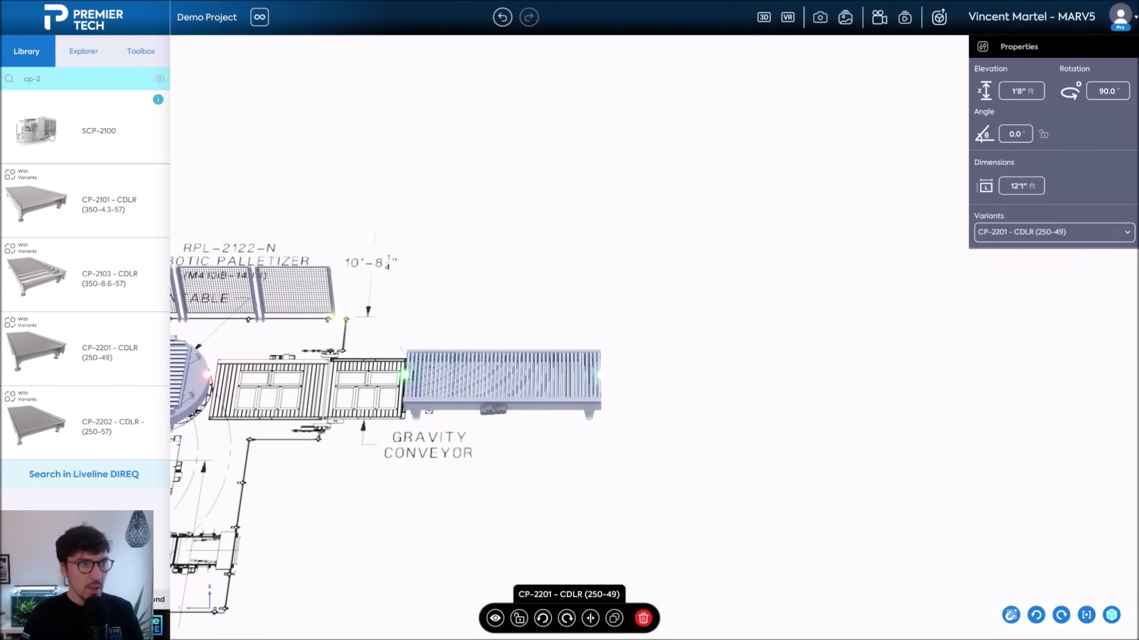
- Search 'stretch' to place a stretch wrapper at the end of the CP-2201 roller conveyor
text(stretch)
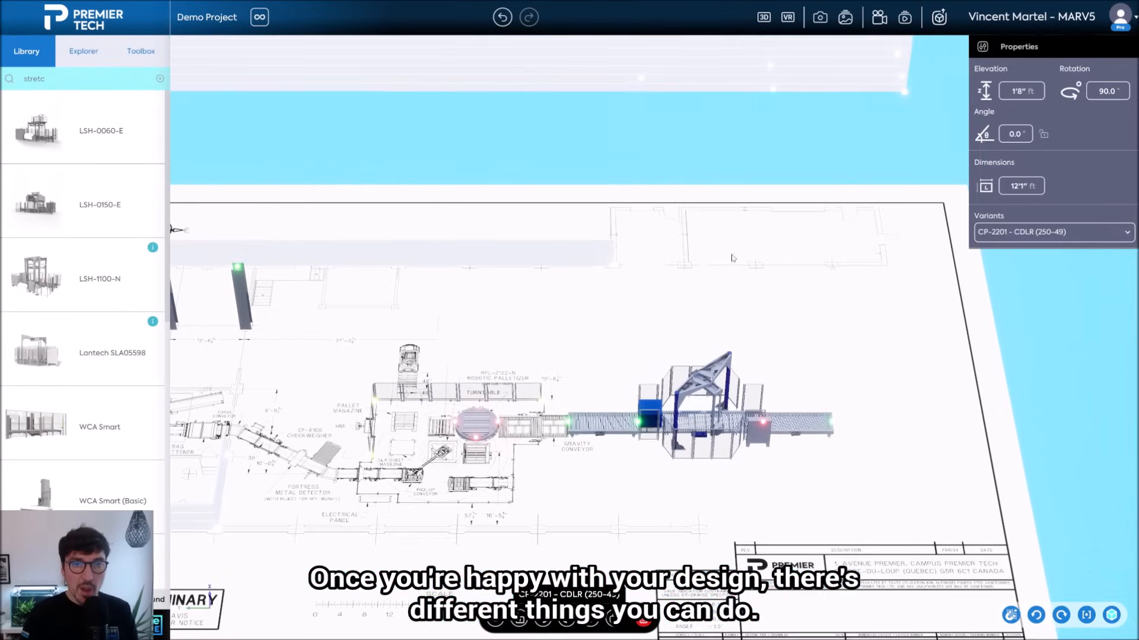
- View the DWG/DXF/PNG/PDF 2D export options, then open the Bill of Assets report
click(764, 17)
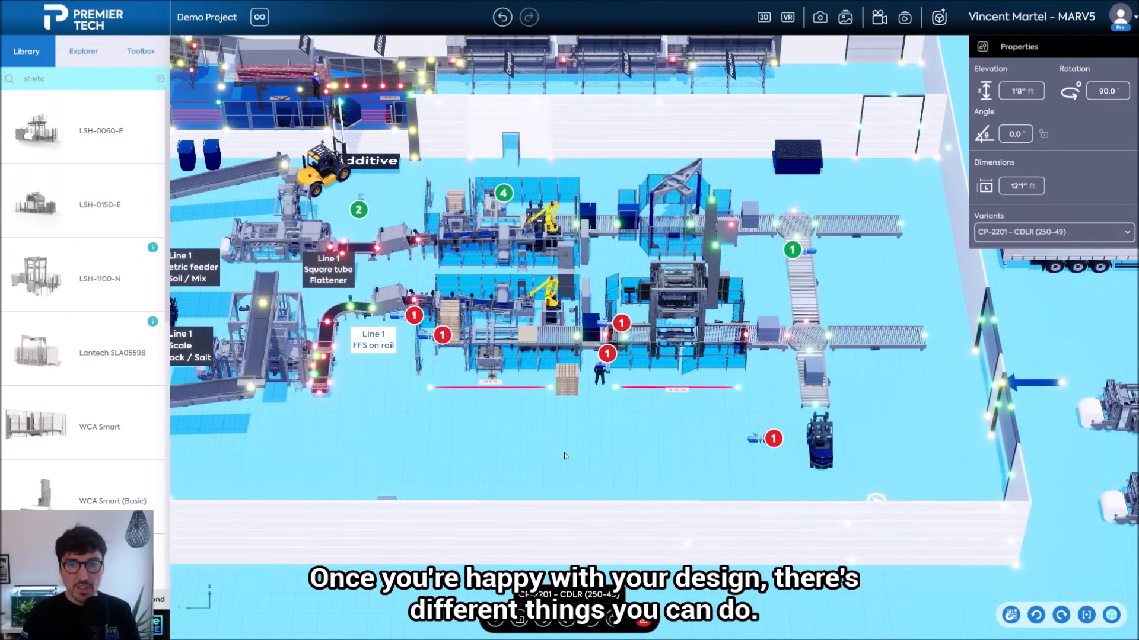
click(934, 17)
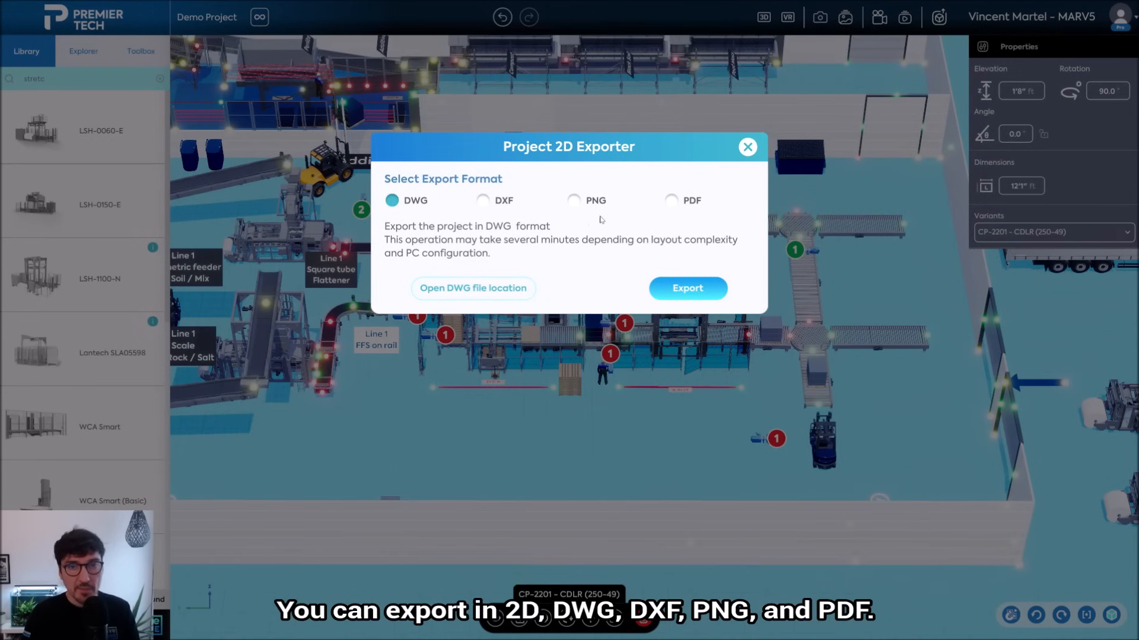
click(747, 147)
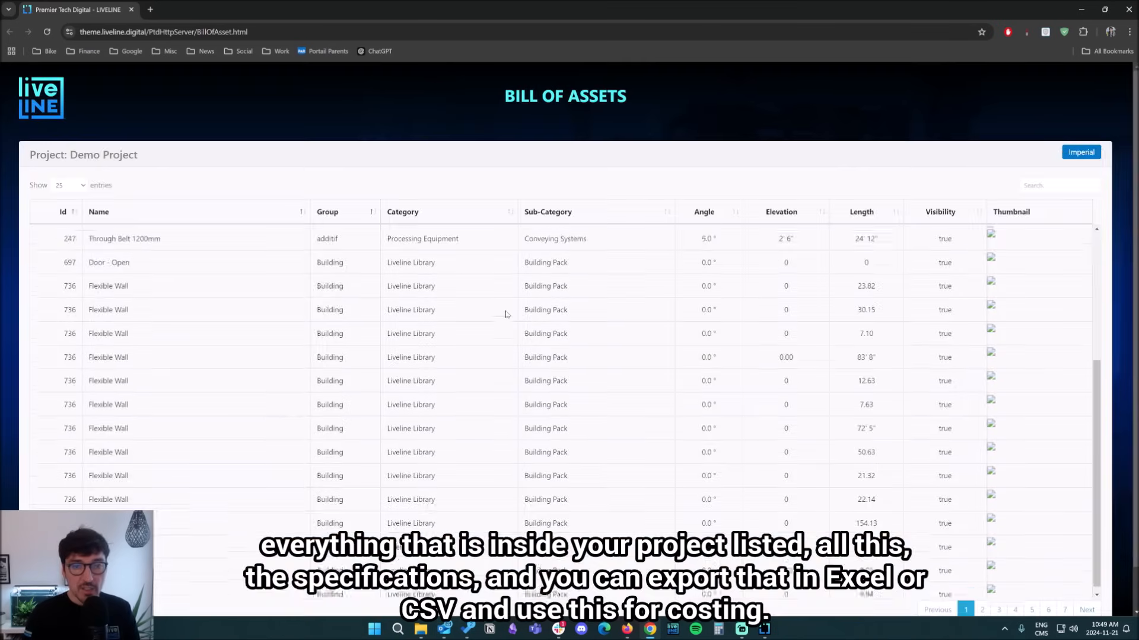
- Scroll through the Bill of Assets table, then reset the Library search to list all categories
scroll(down, 3)
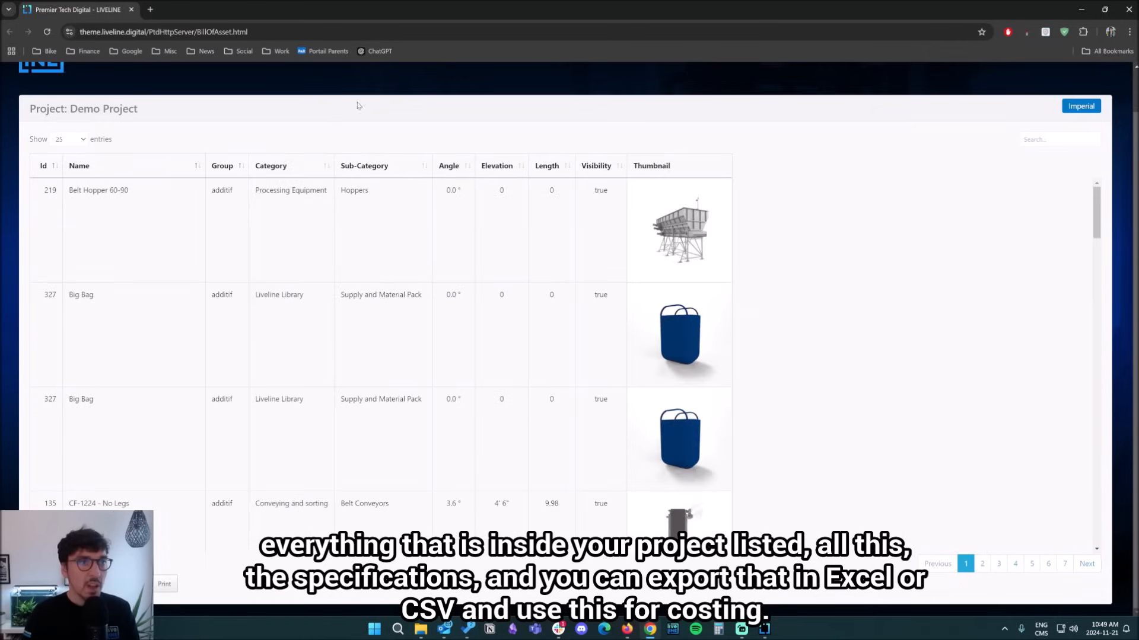
scroll(down, 3)
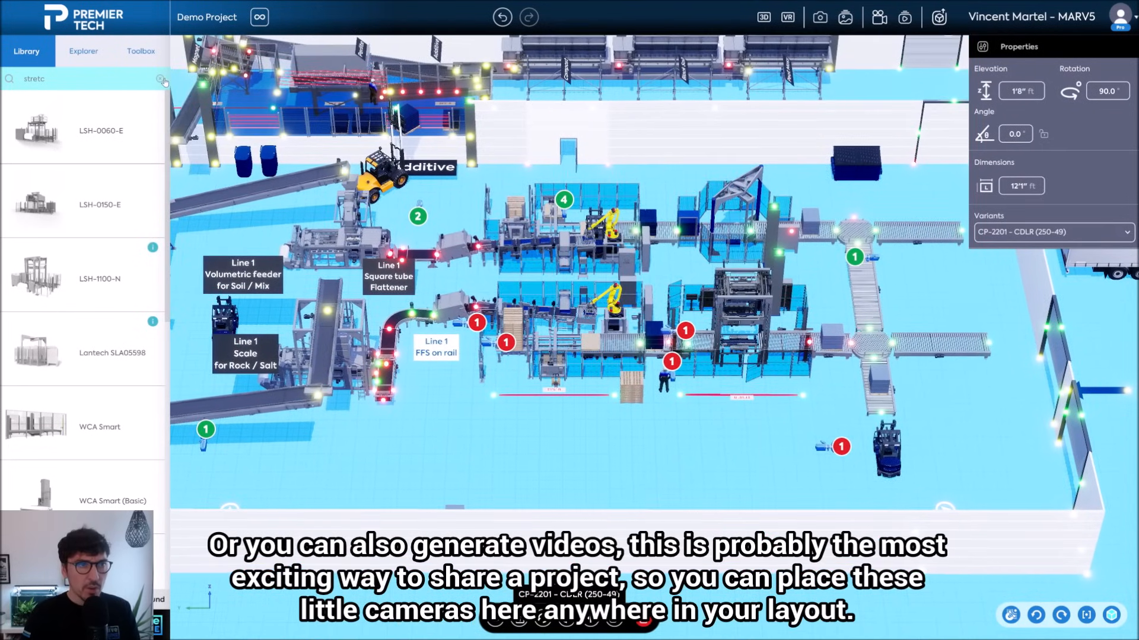
click(161, 78)
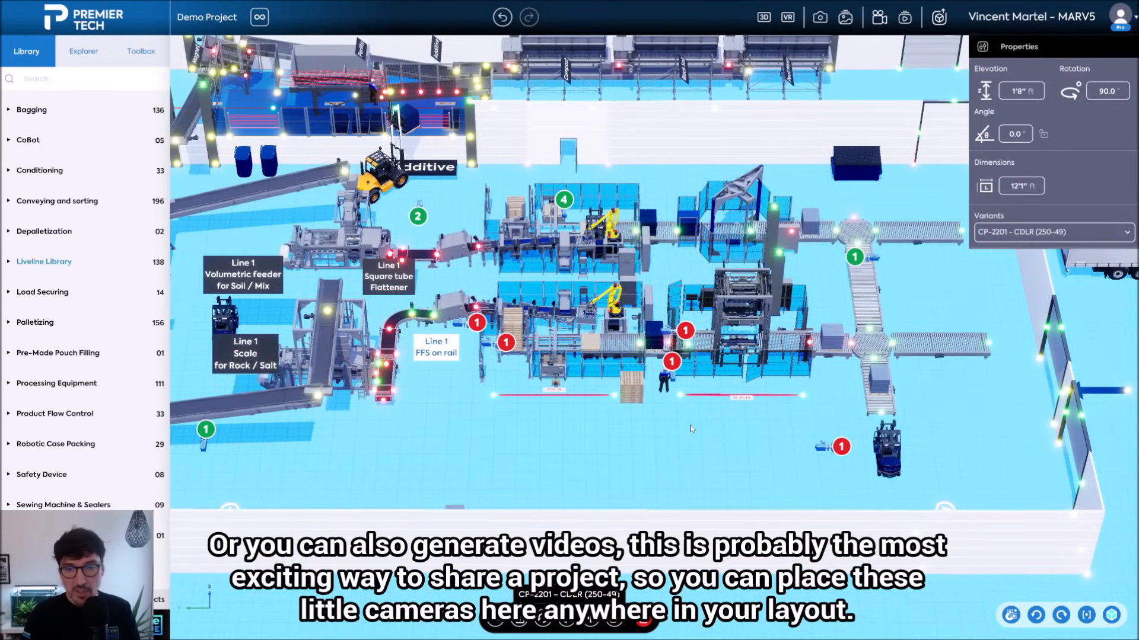